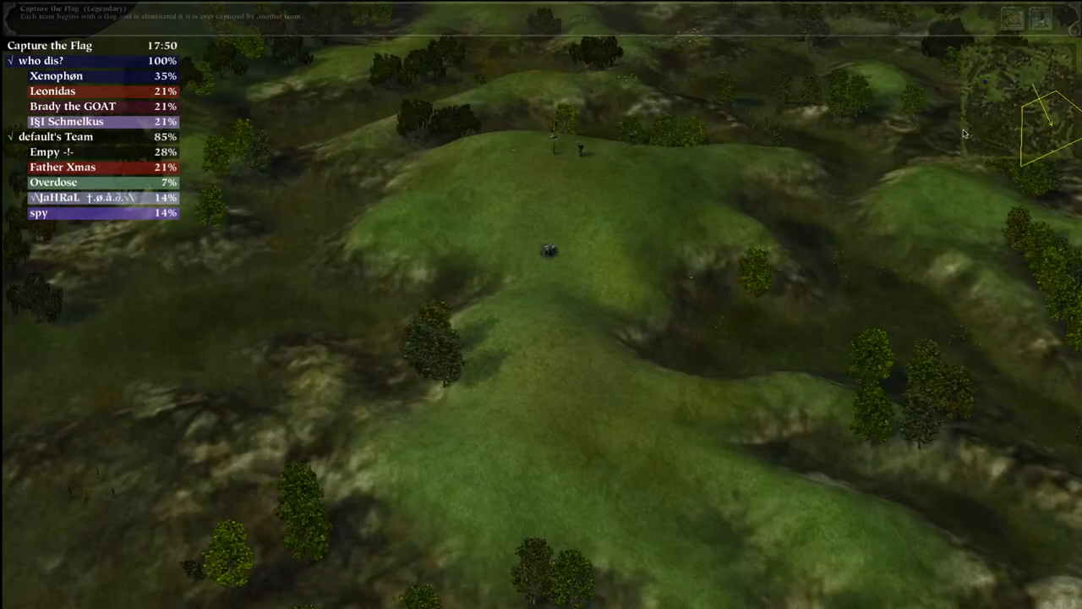
{"action": "left_click_drag", "start_coordinate": [622, 195], "coordinate": [818, 314]}
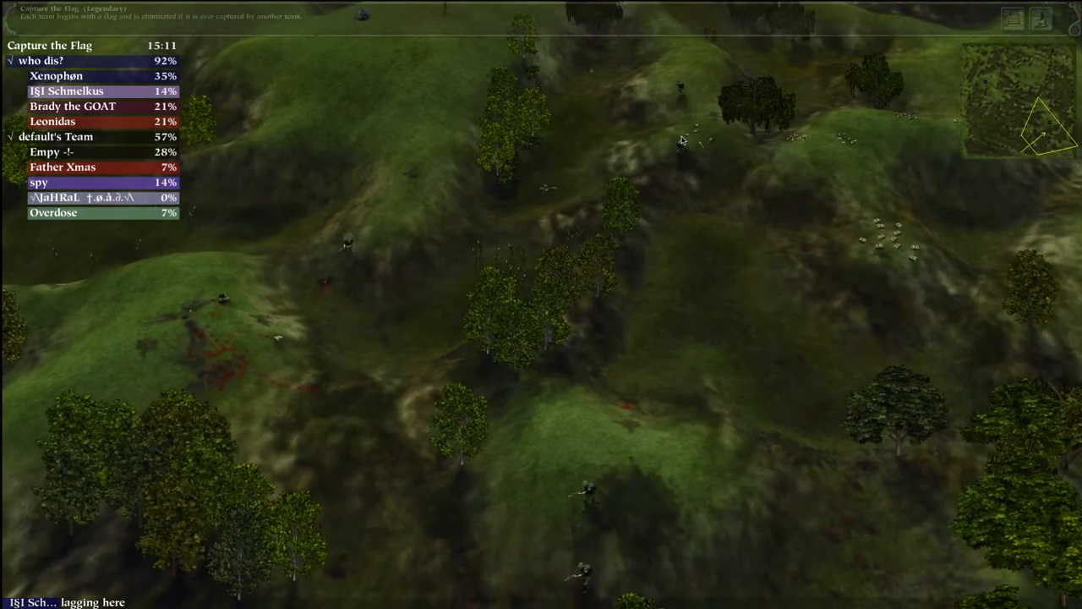
{"action": "left_click_drag", "start_coordinate": [612, 330], "coordinate": [825, 431]}
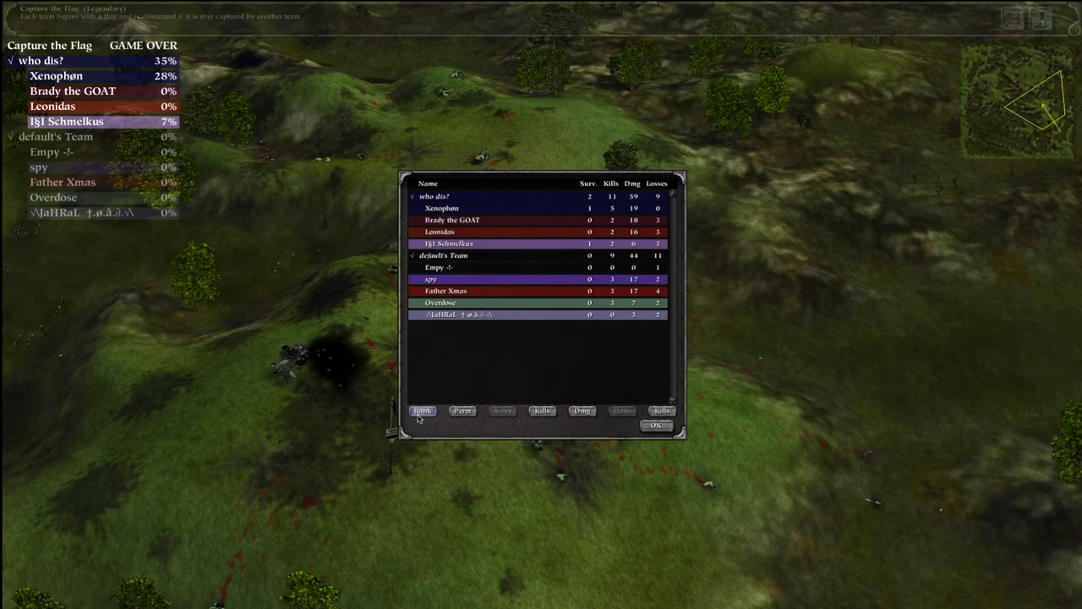
{"action": "mouse_move", "coordinate": [602, 221]}
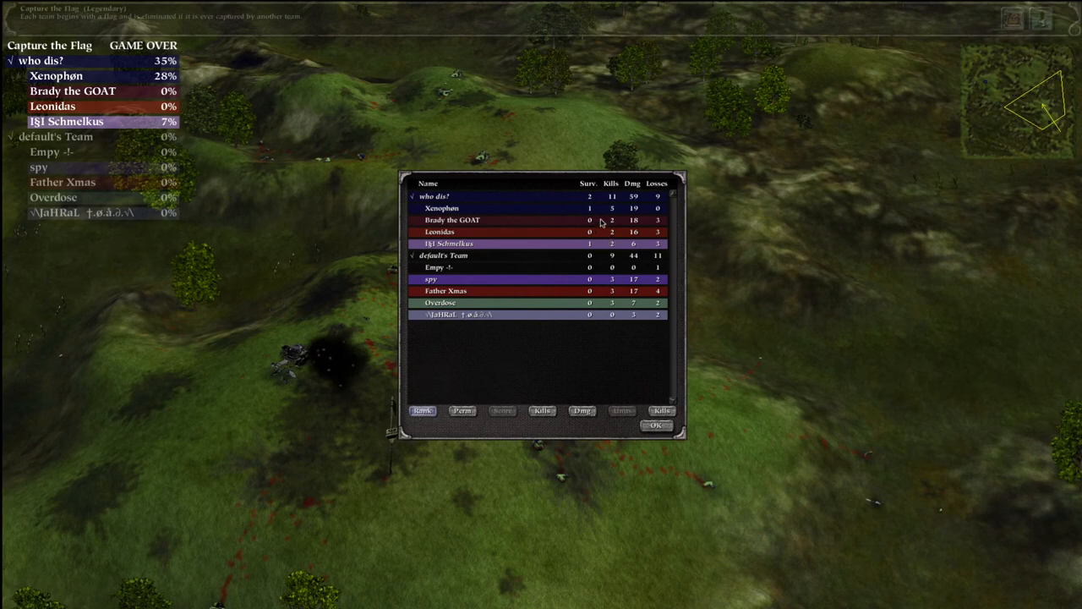
{"action": "mouse_move", "coordinate": [683, 273]}
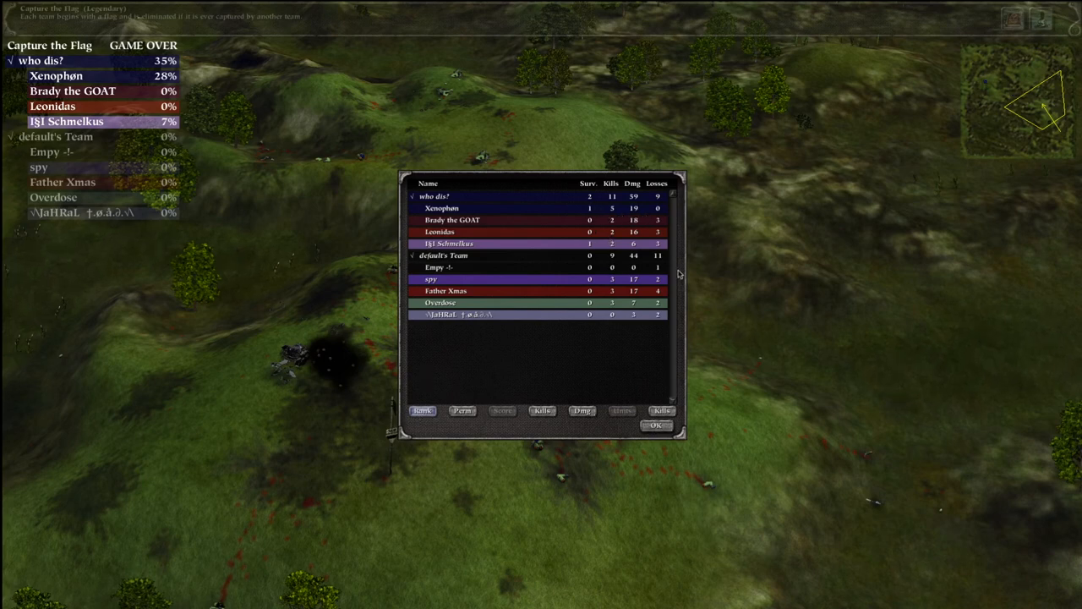
{"action": "mouse_move", "coordinate": [301, 324]}
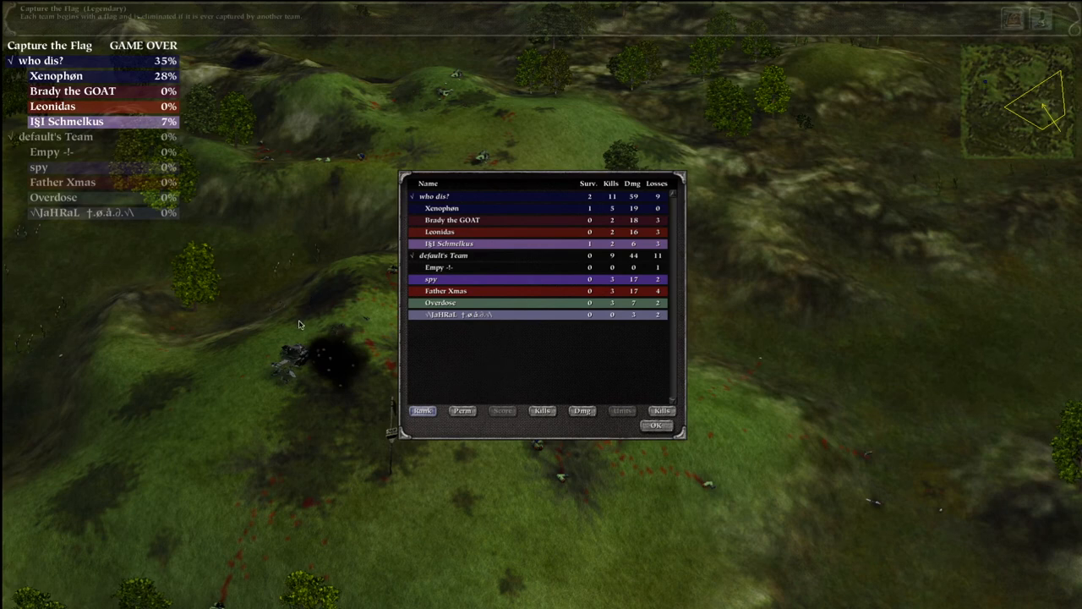
{"action": "mouse_move", "coordinate": [473, 331]}
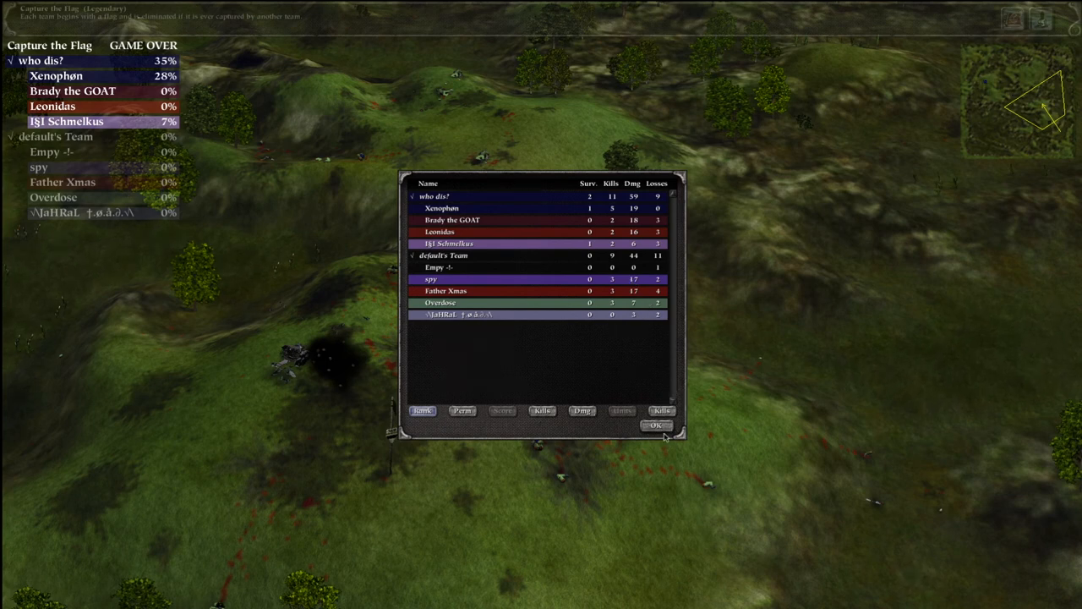
{"action": "mouse_move", "coordinate": [663, 431]}
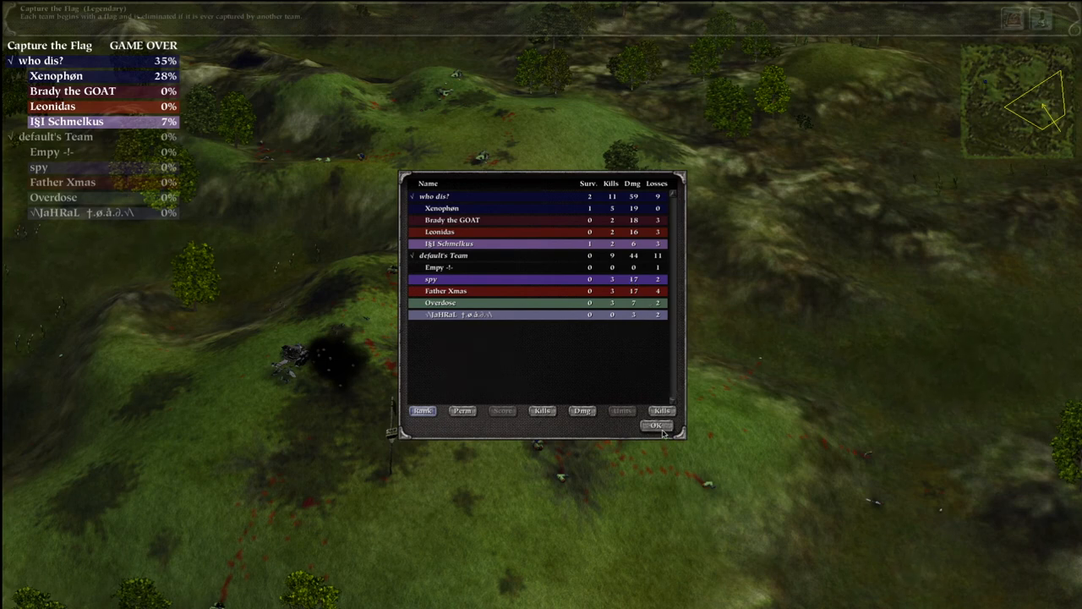